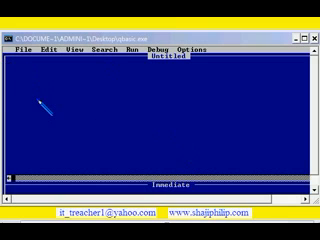
Step: Enter line 10 as a REM comment noting that the program prints the name
text(10)
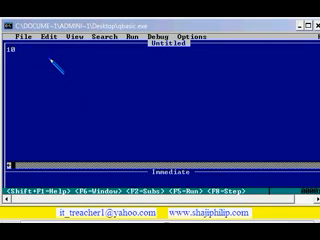
text(rem)
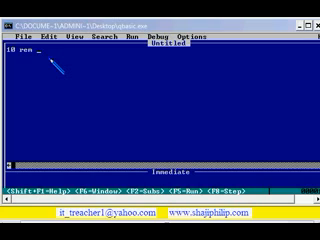
text(print the)
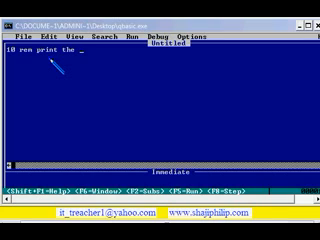
text(name)
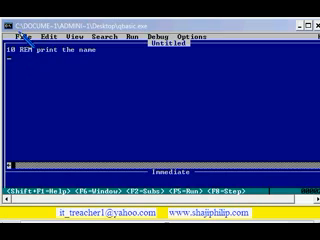
text(20)
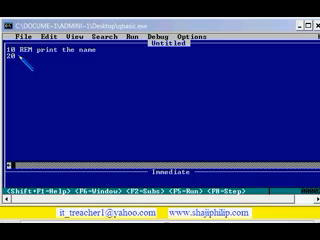
text(print ")
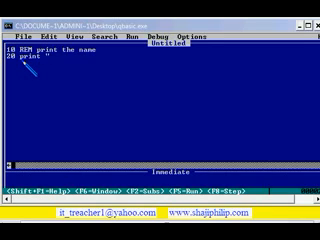
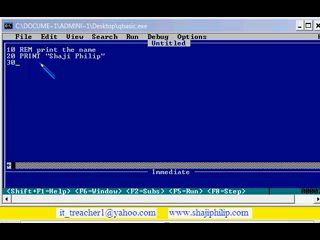
text(end)
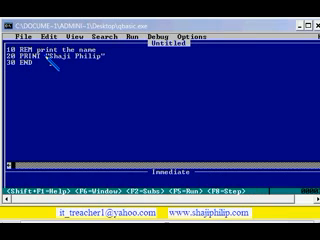
key(F5)
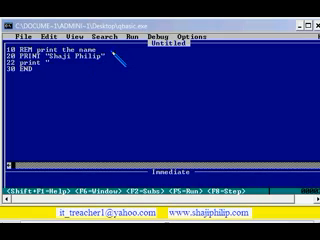
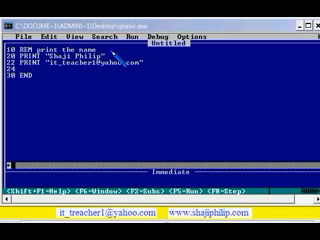
text(print)
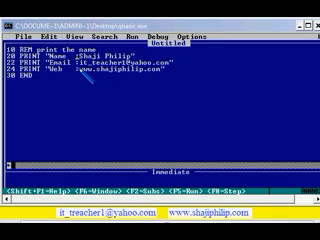
Step: Move keyboard focus into the Immediate command pane
key(F5)
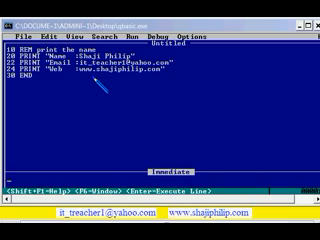
Step: Return focus to the program listing with the Name label on line 20
key(F5)
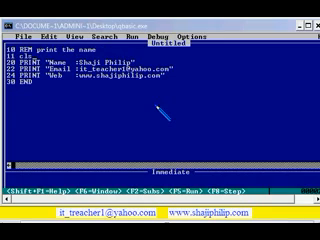
Step: Insert CLS and two blank PRINT lines 11-13 after the REM line
key(F5)
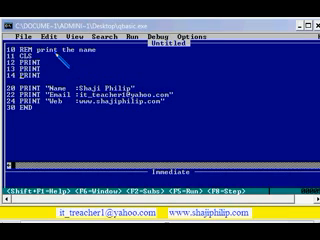
Step: Comma-indent the Name, Email and Web PRINT lines and run the program to view the output
key(F5)
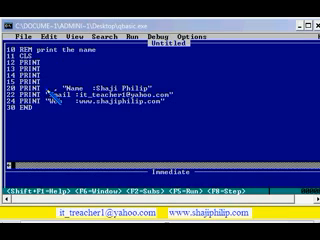
key(F5)
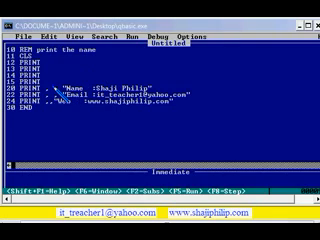
key(F5)
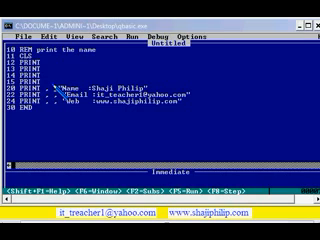
key(F5)
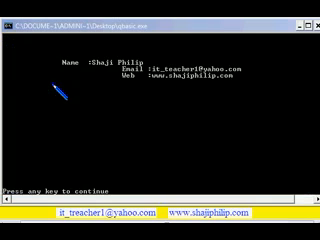